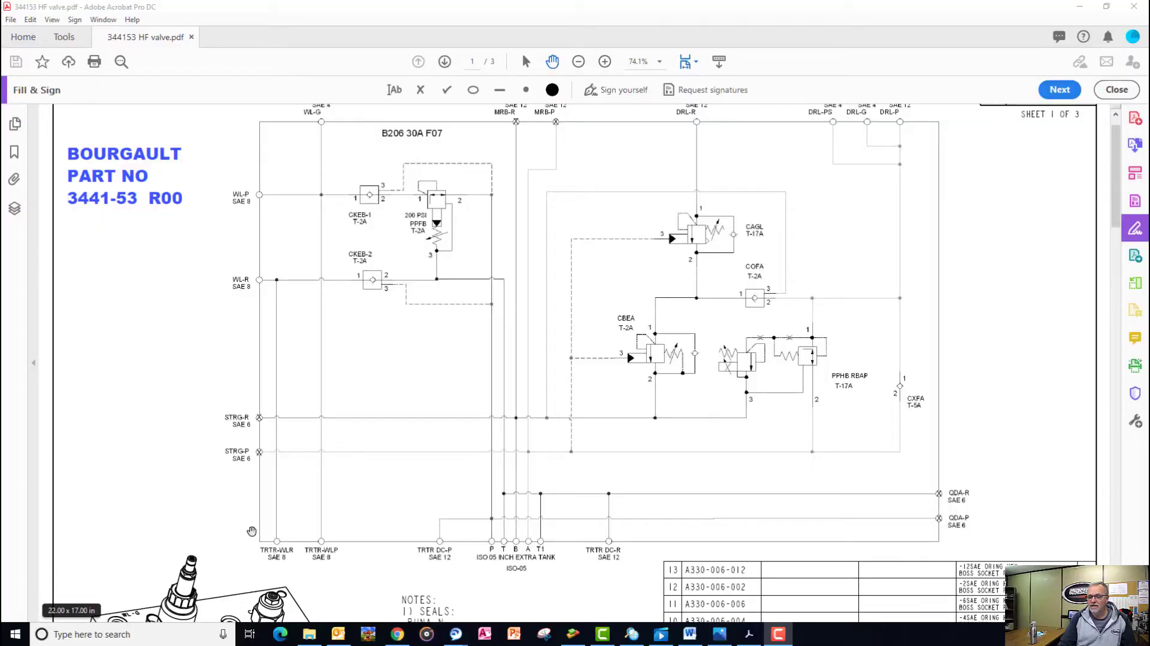
mouse_move(98, 212)
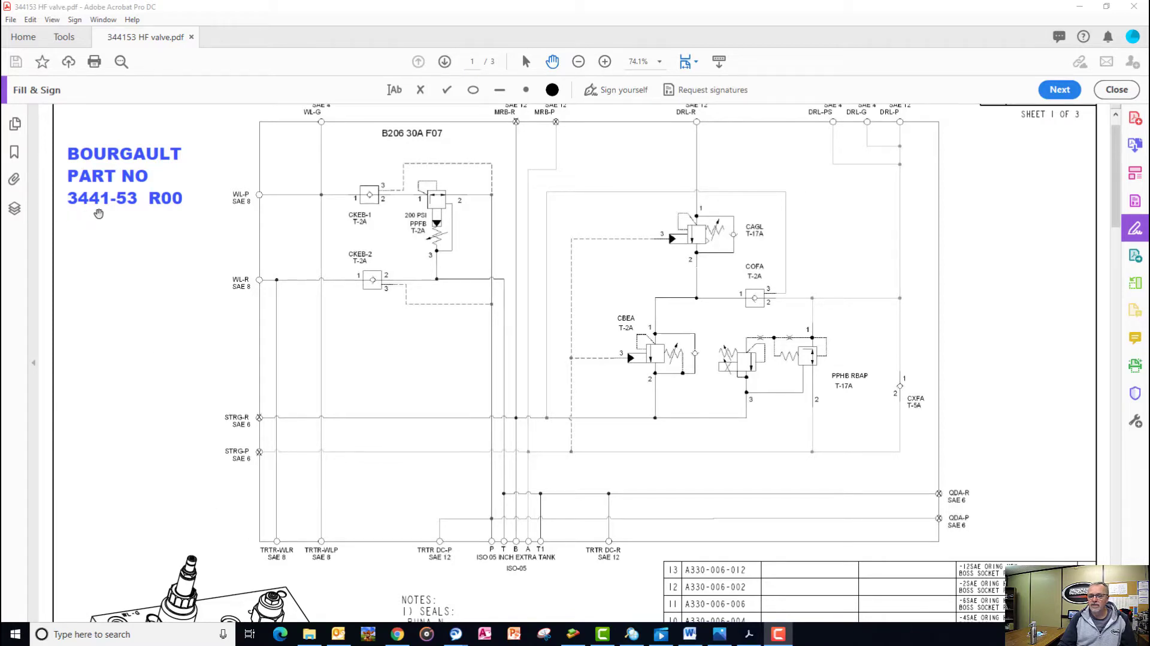
mouse_move(130, 217)
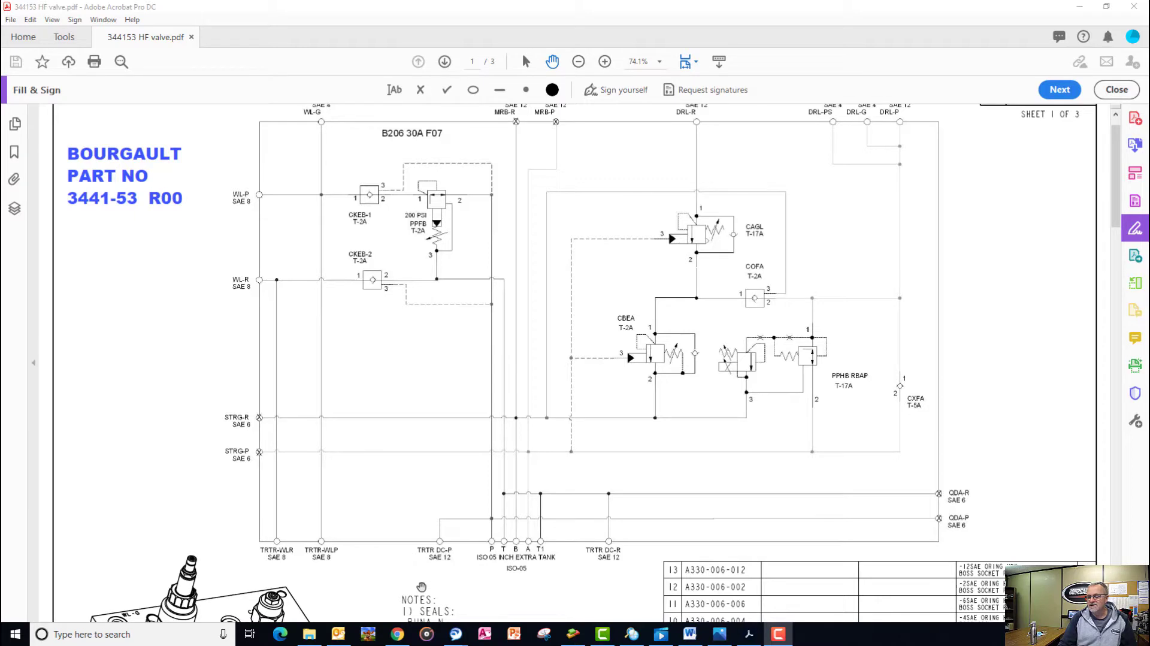
mouse_move(468, 590)
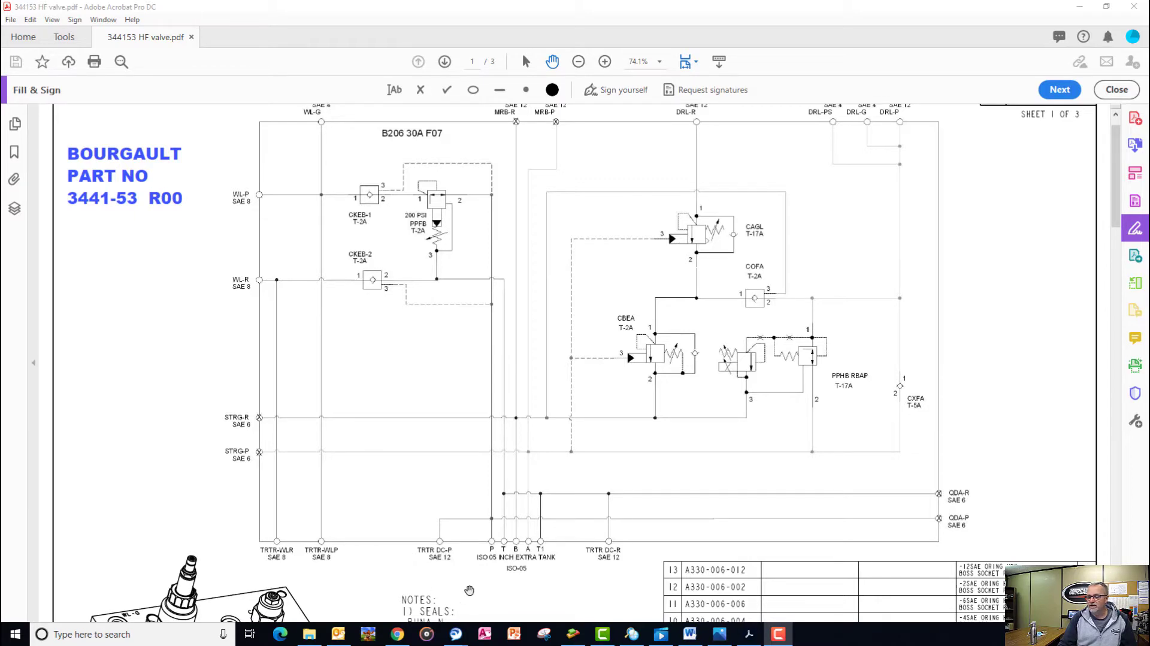
mouse_move(425, 562)
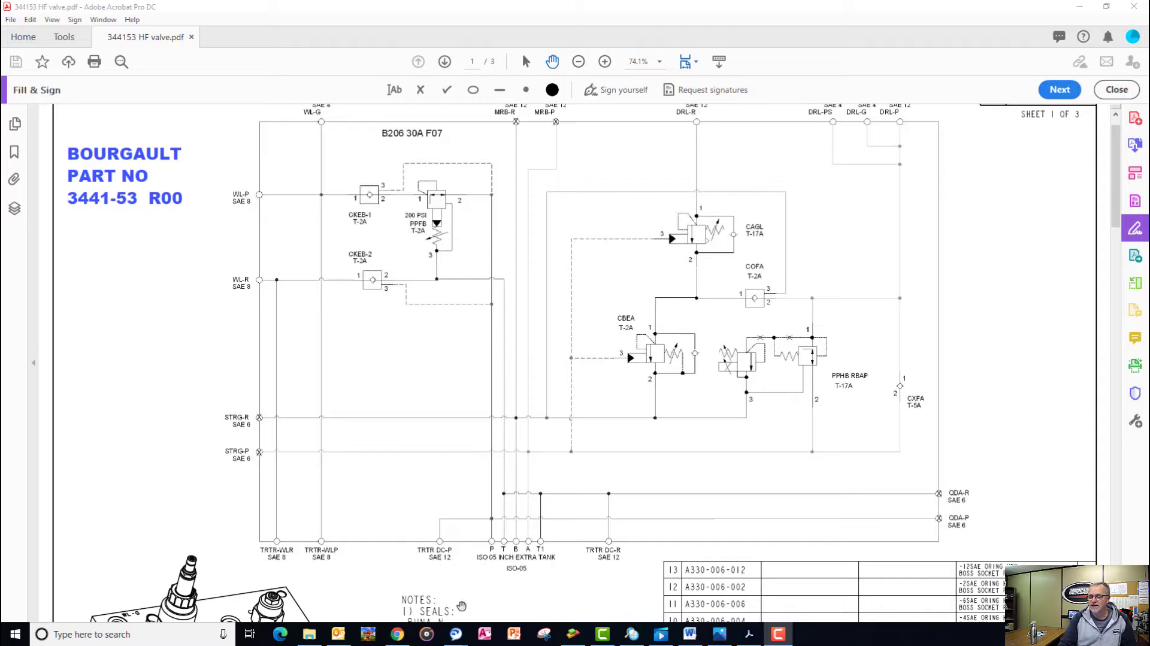
mouse_move(475, 528)
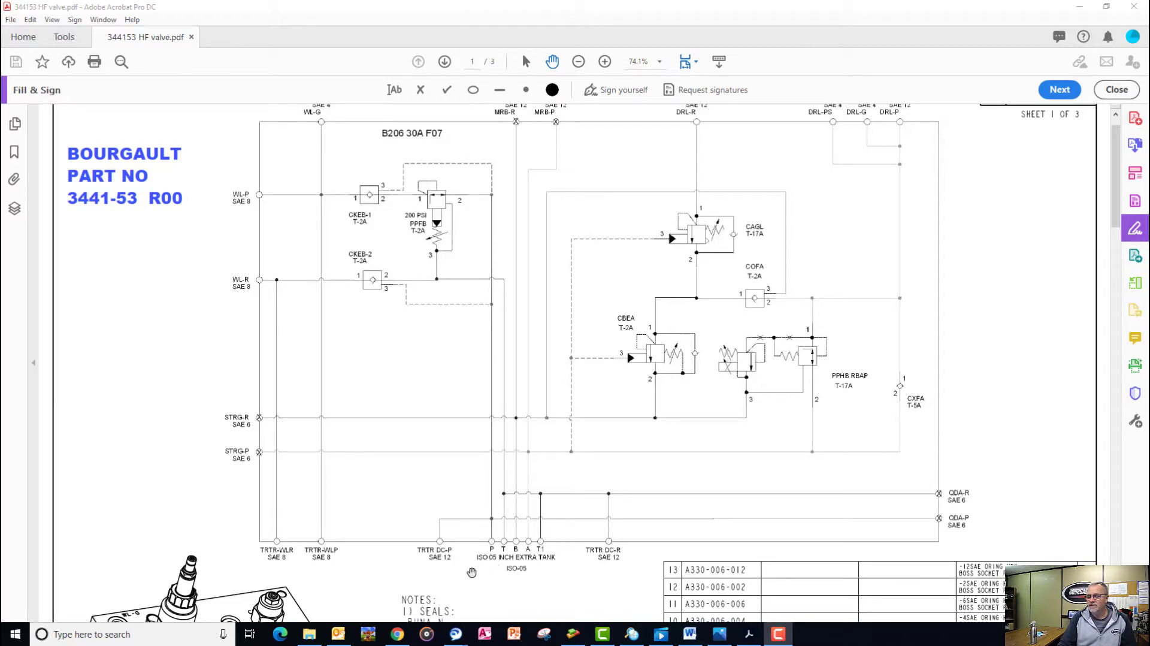
mouse_move(545, 591)
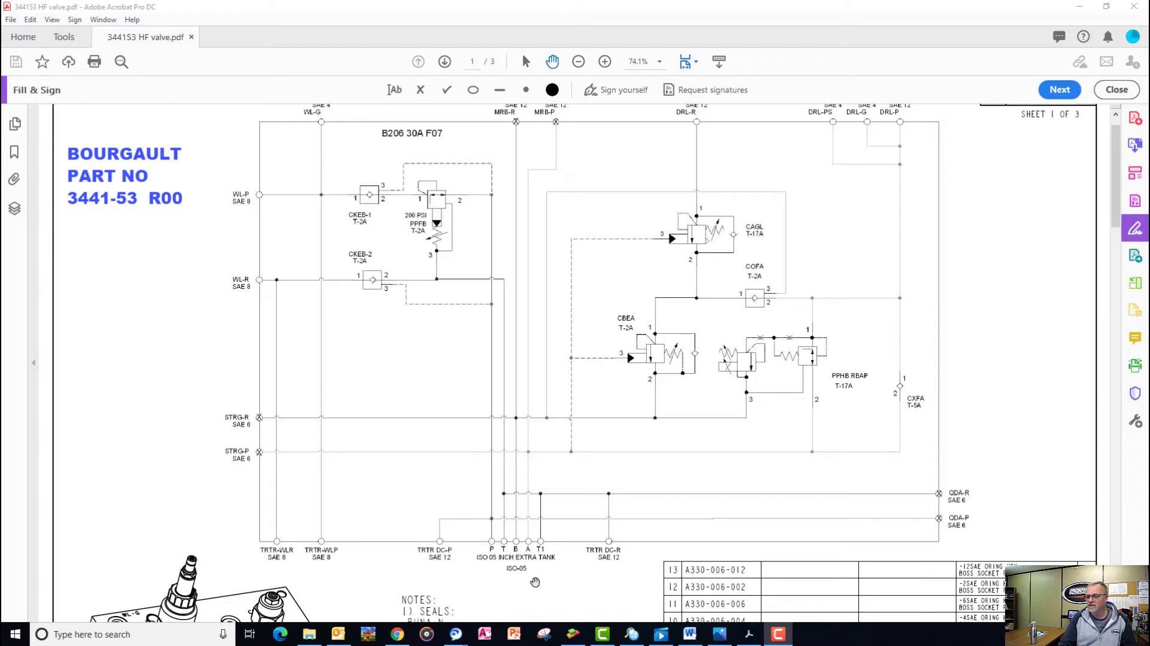
mouse_move(538, 593)
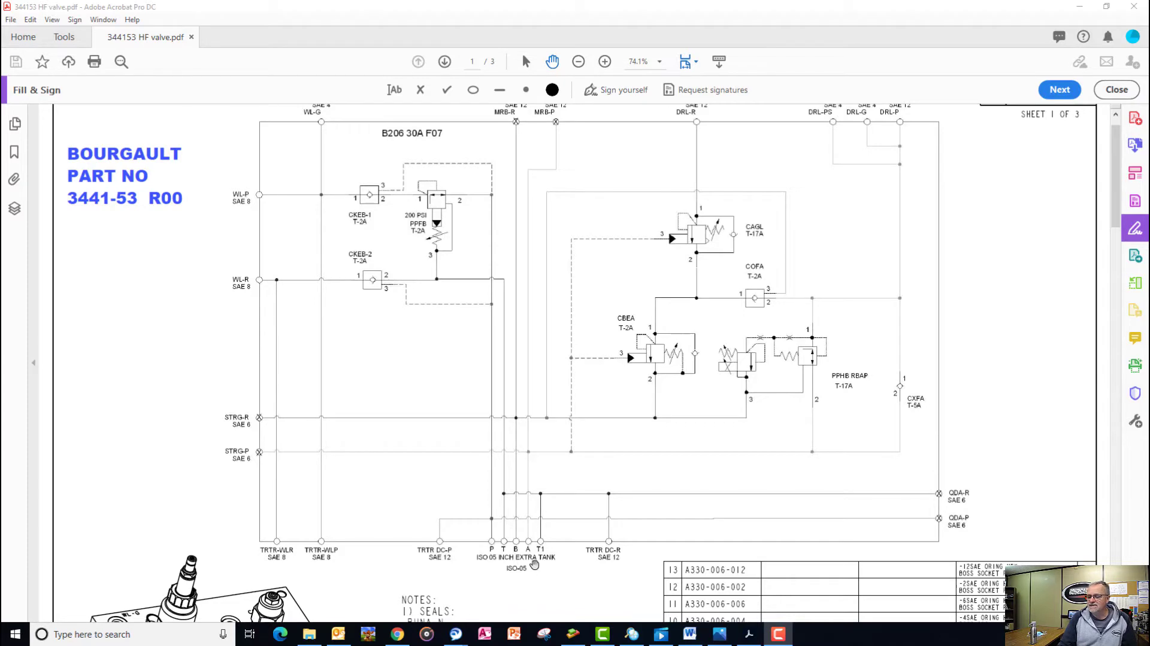
mouse_move(530, 559)
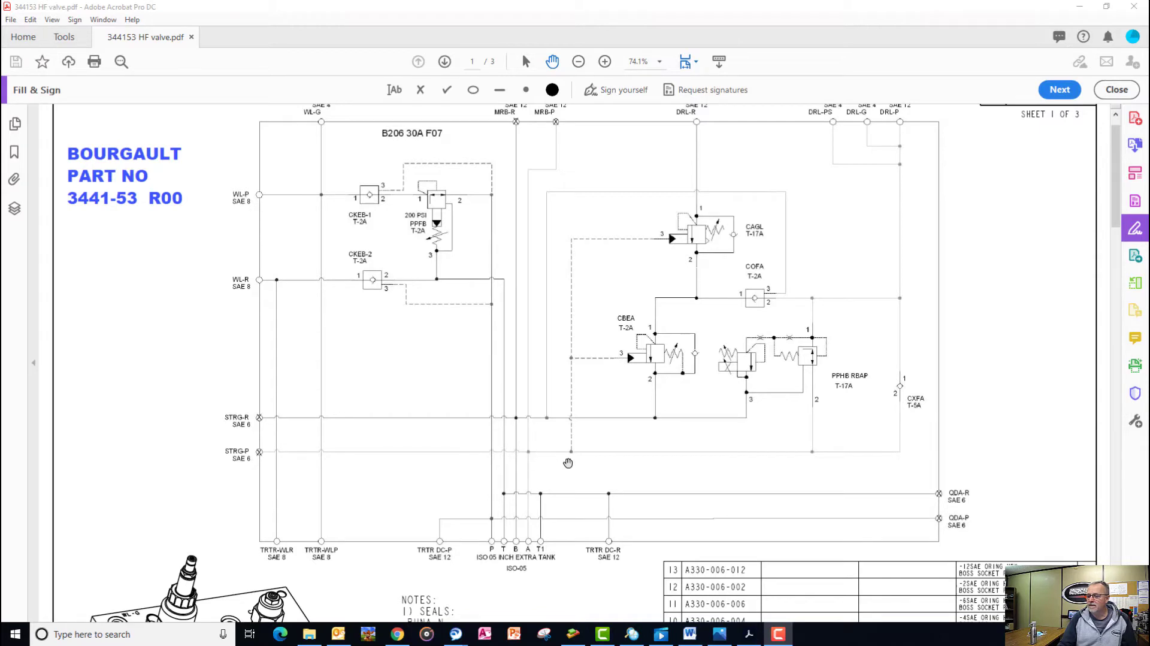
mouse_move(789, 452)
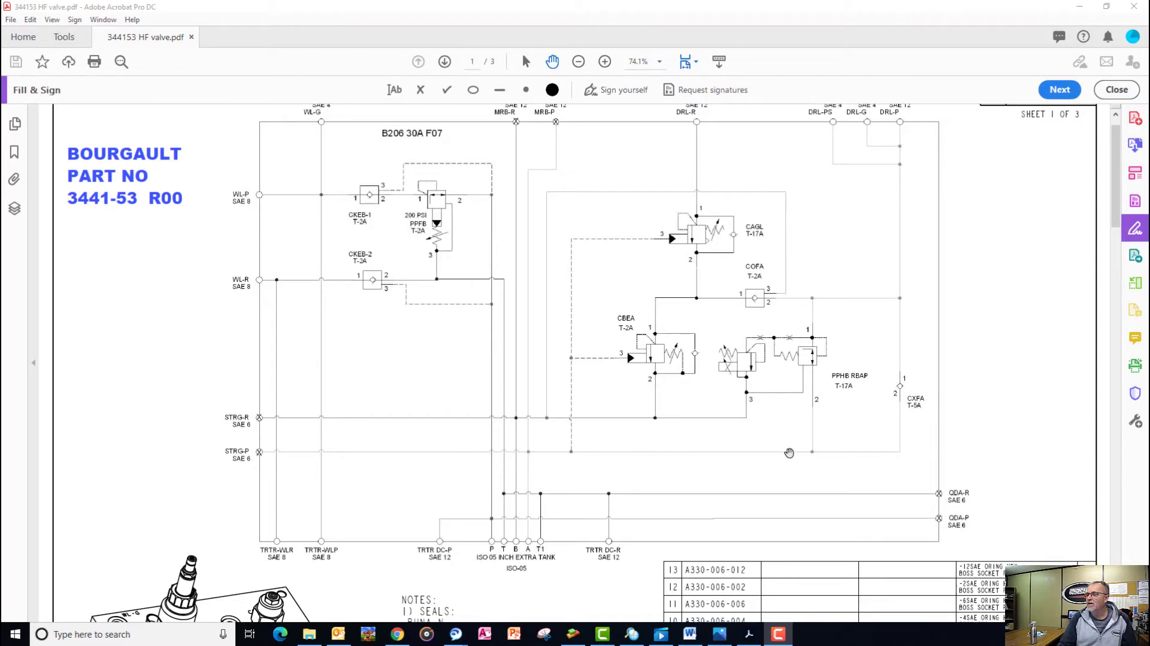
mouse_move(823, 454)
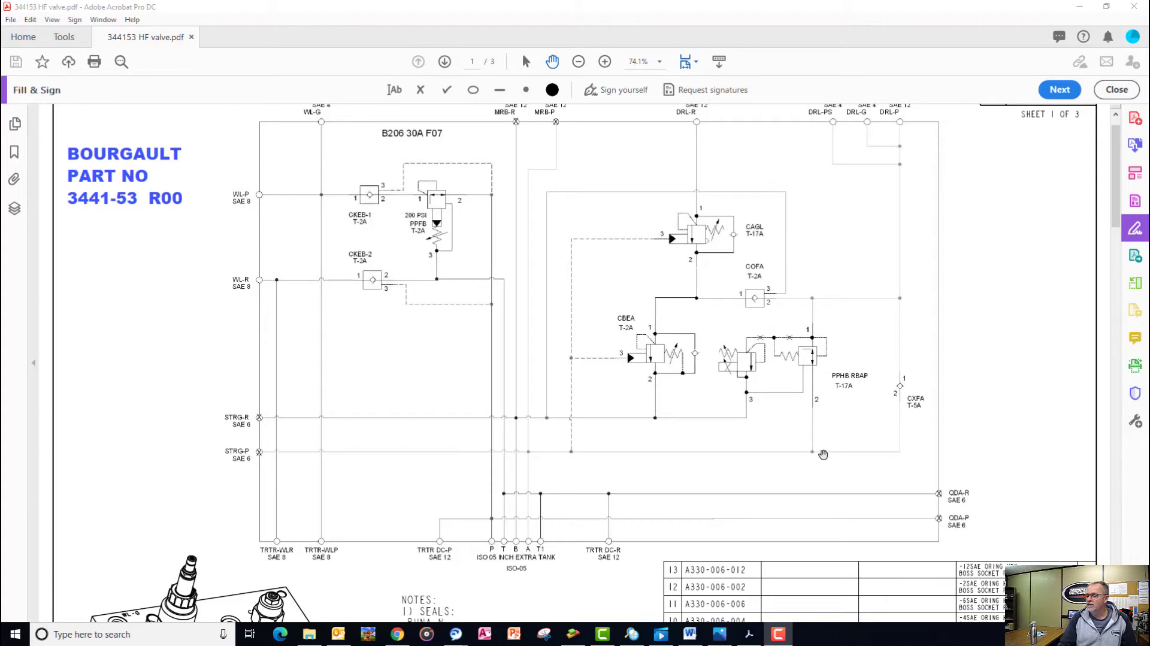
mouse_move(814, 299)
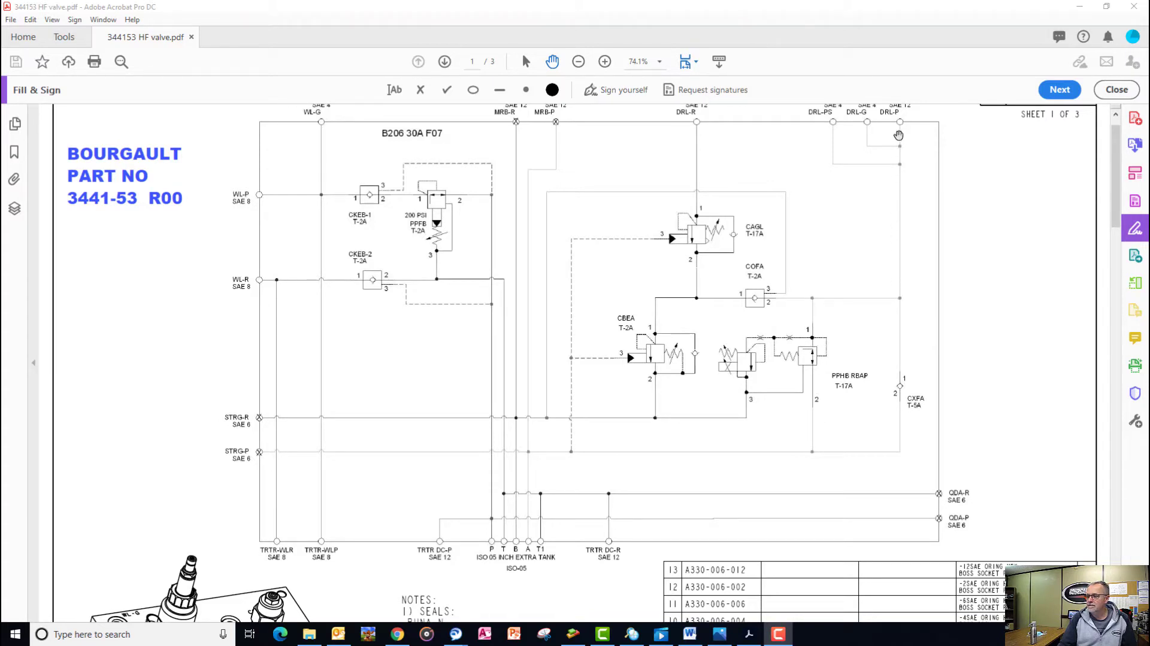
mouse_move(805, 357)
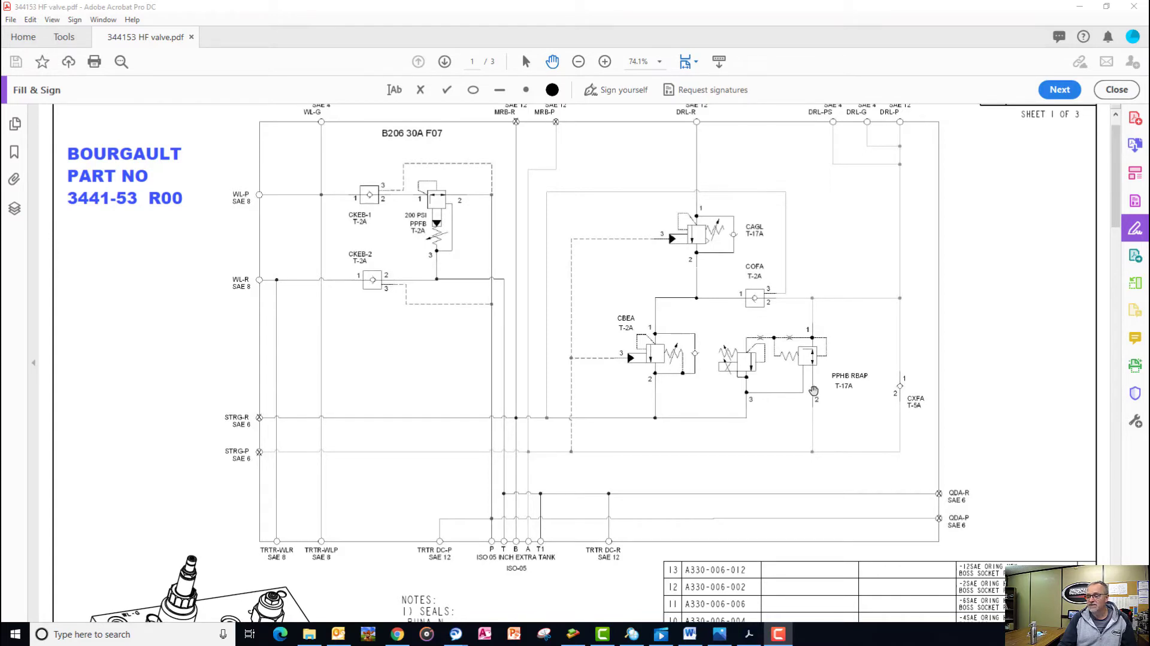
mouse_move(813, 394)
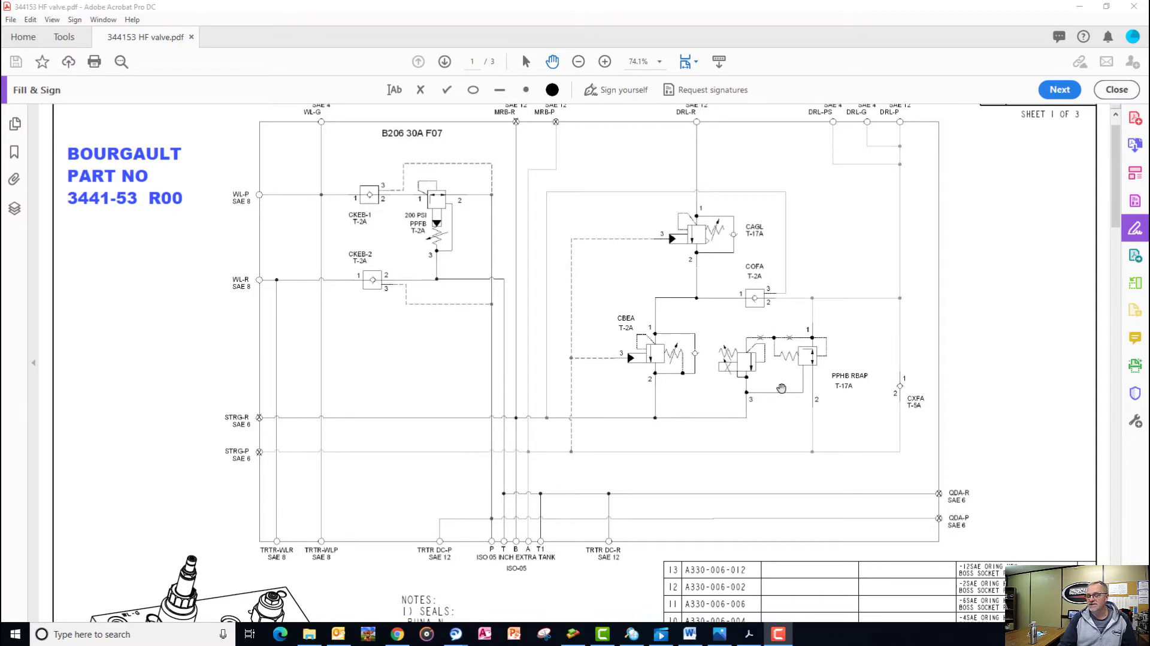
mouse_move(792, 388)
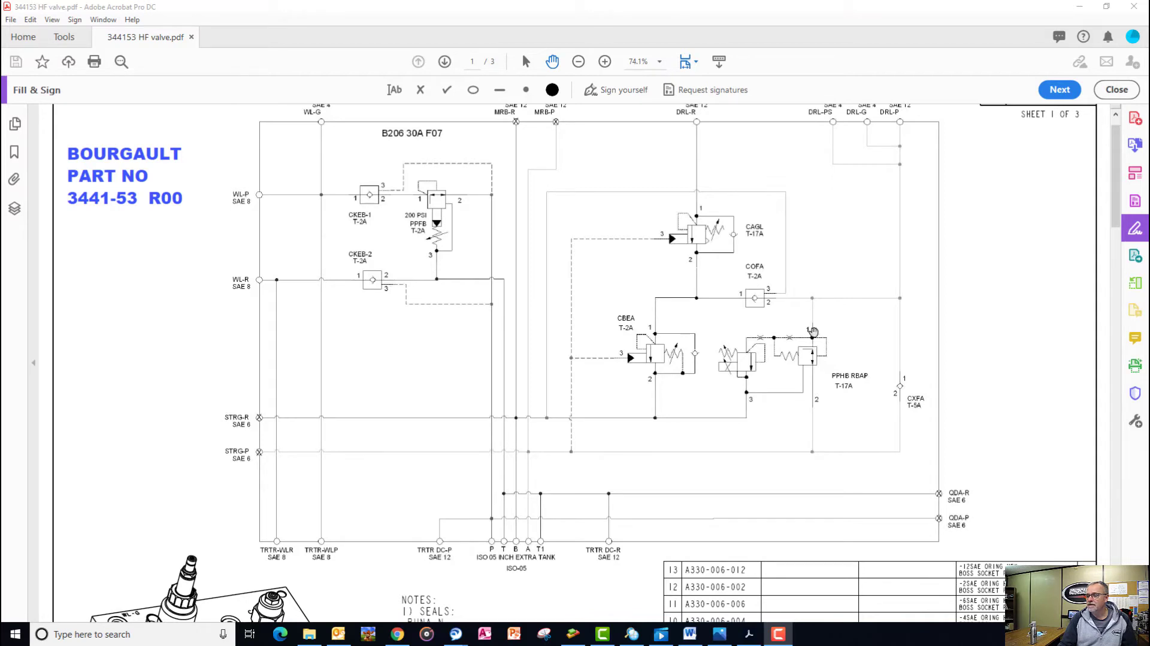
mouse_move(903, 281)
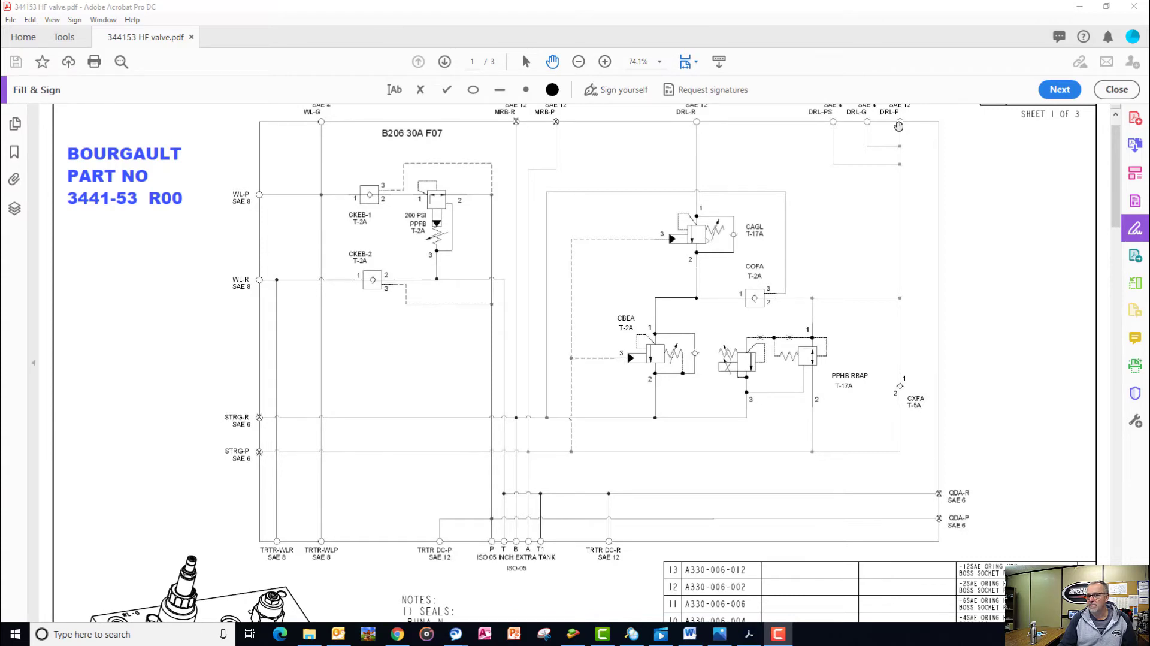
mouse_move(797, 137)
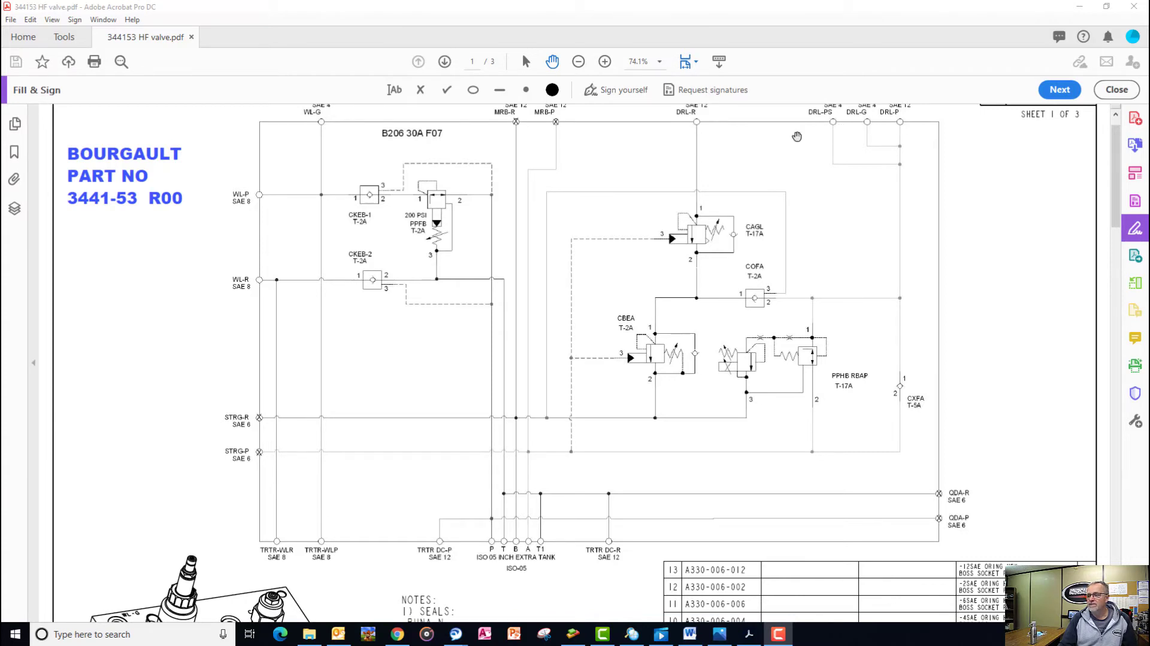
mouse_move(697, 130)
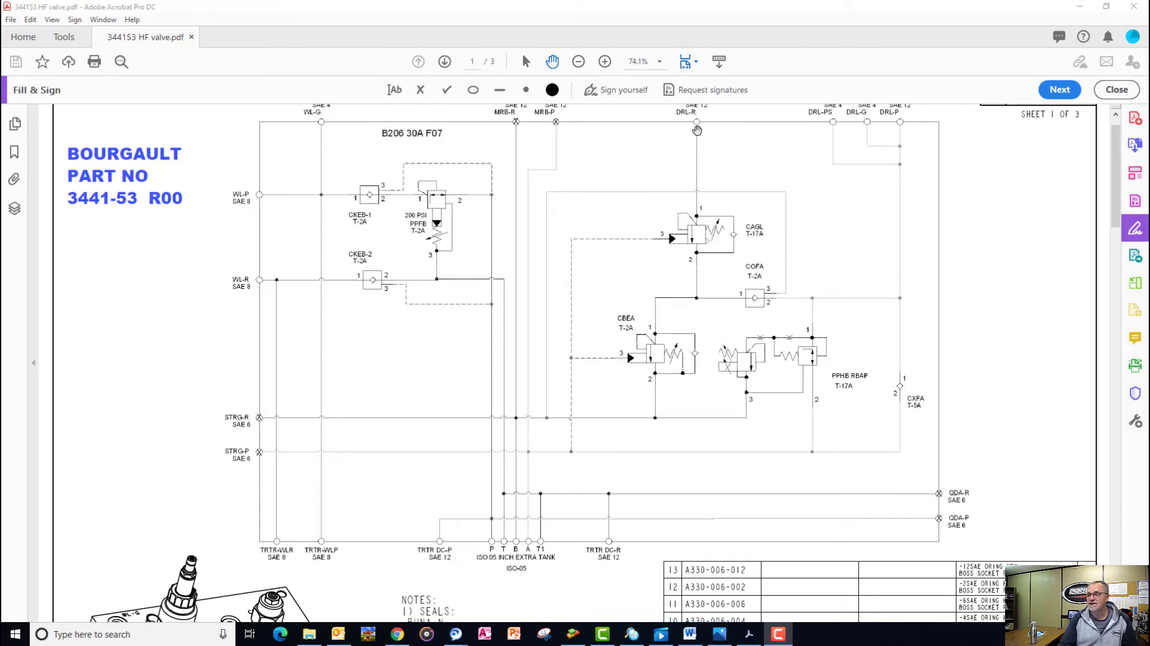
mouse_move(686, 122)
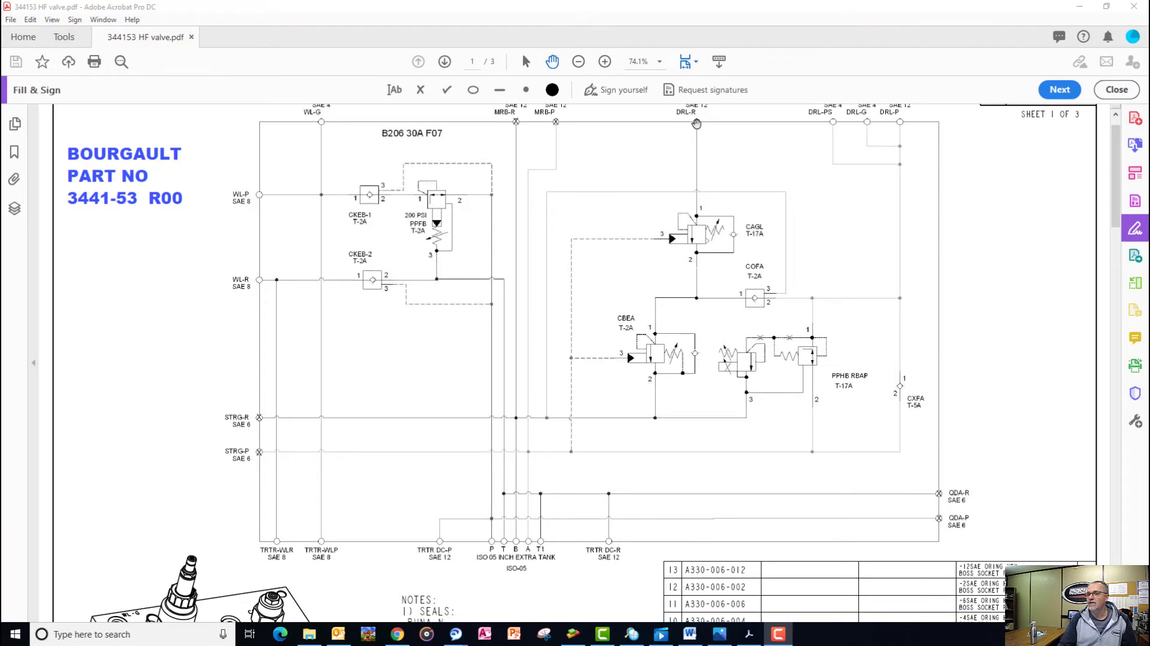
mouse_move(696, 210)
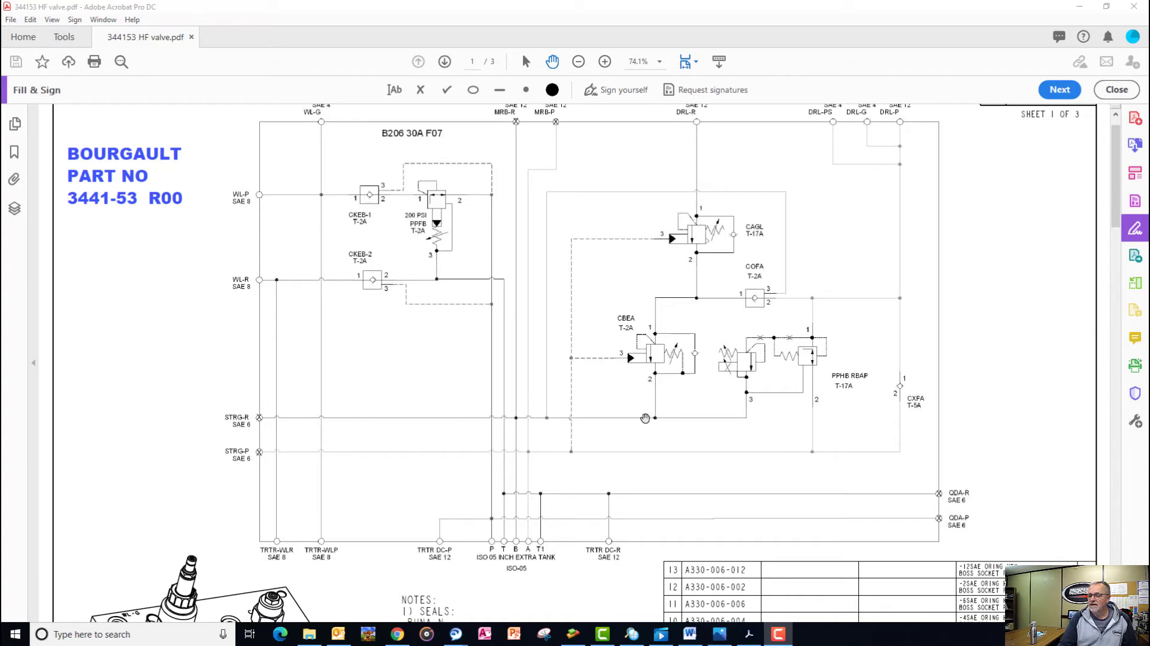
mouse_move(509, 539)
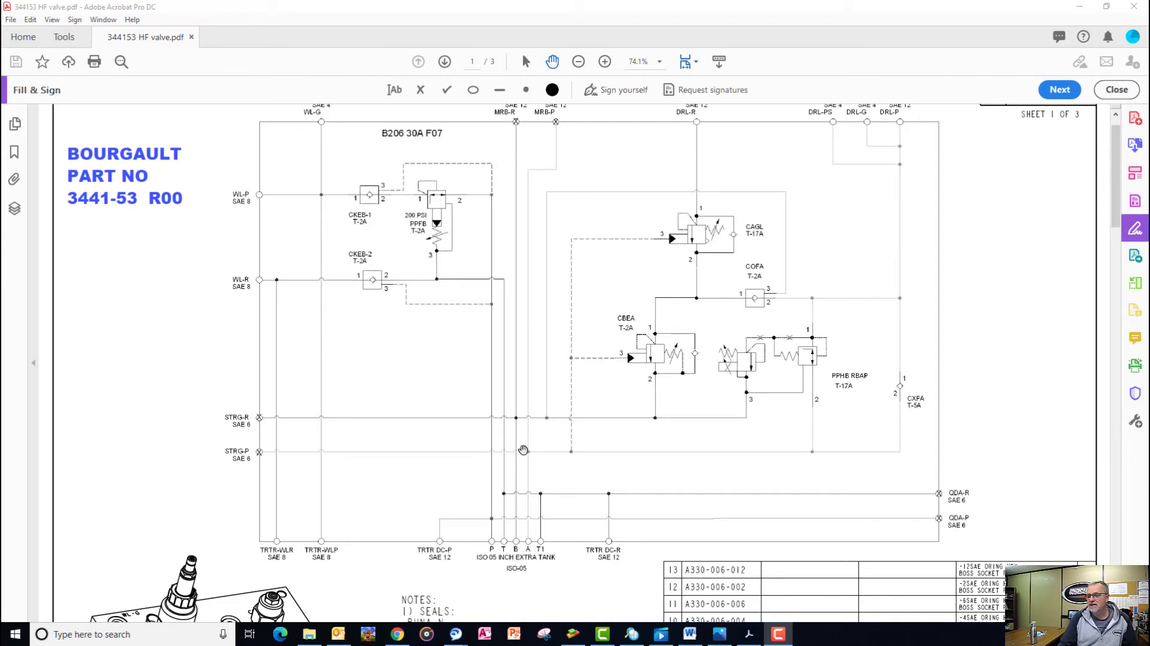
mouse_move(639, 420)
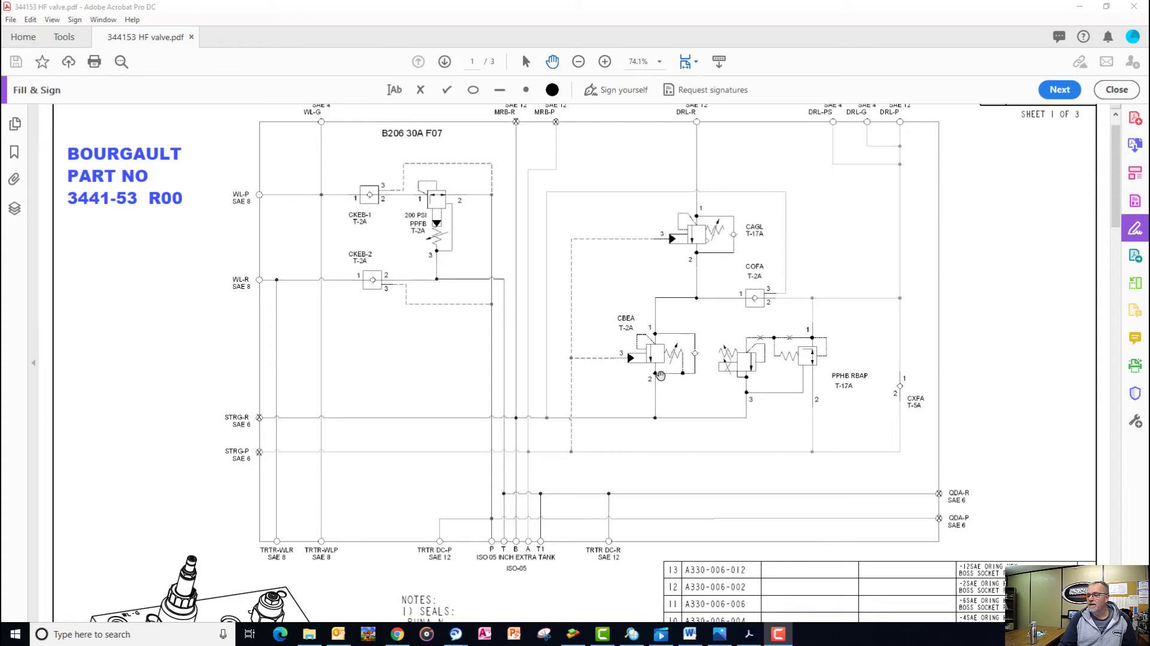
mouse_move(693, 356)
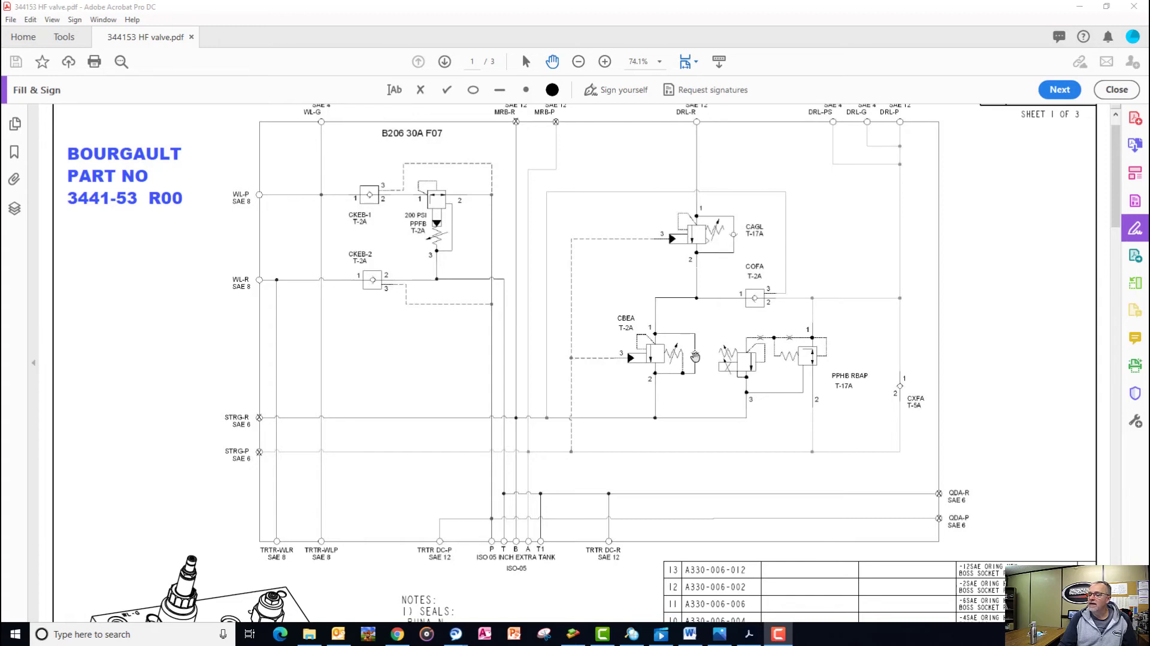
mouse_move(661, 308)
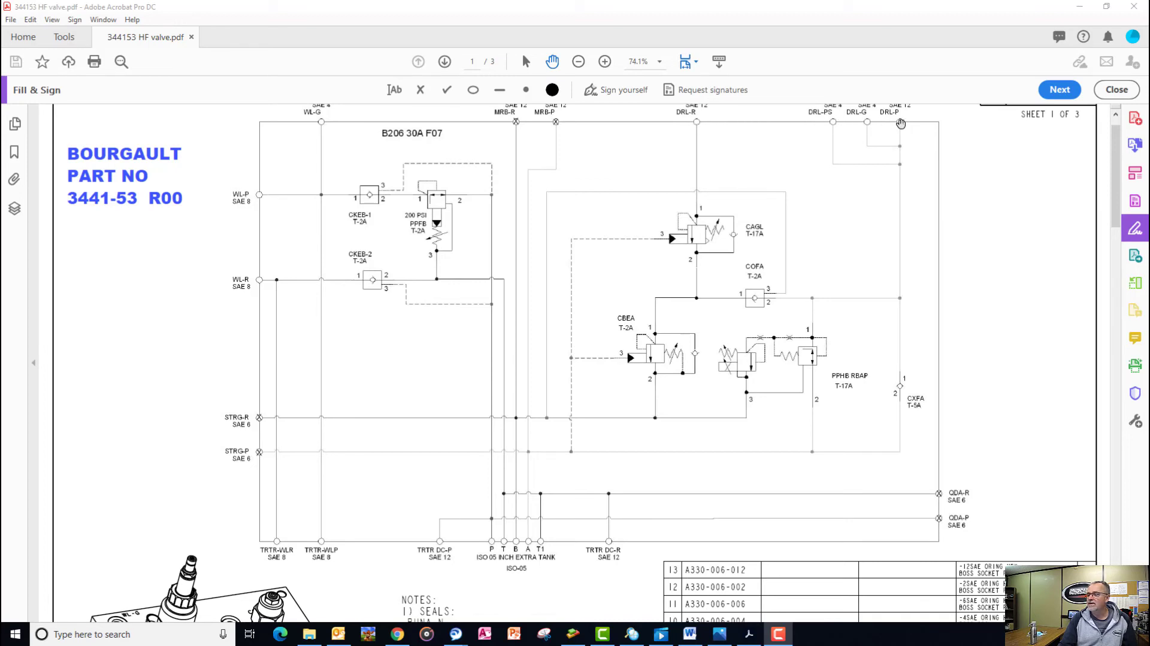
mouse_move(889, 119)
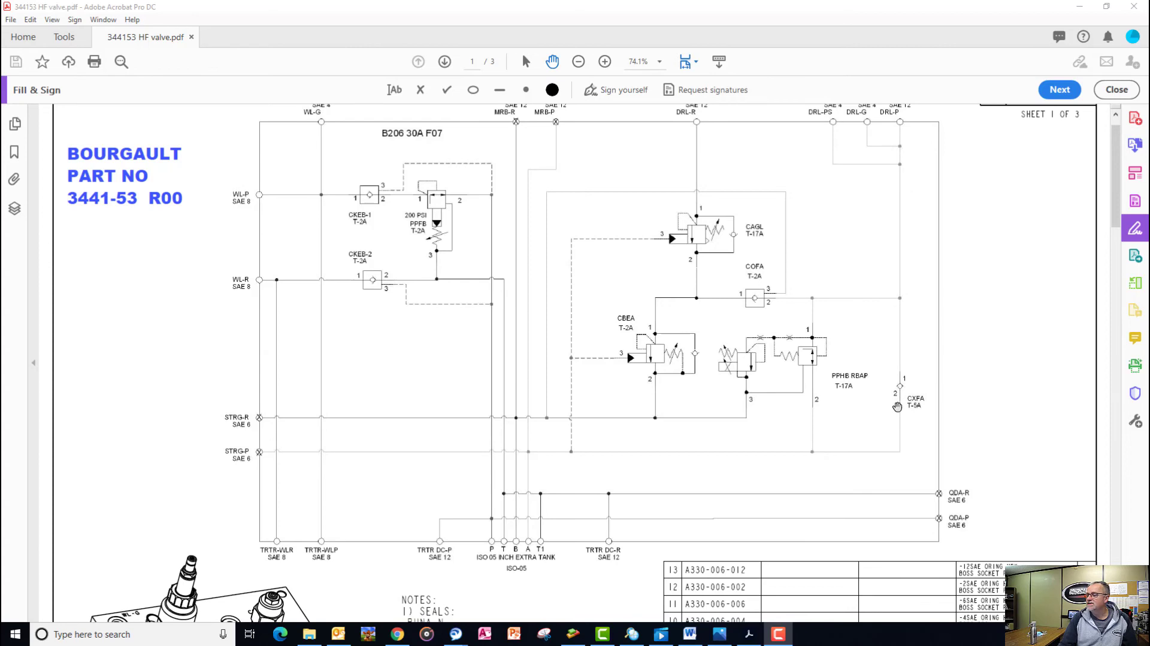
mouse_move(879, 385)
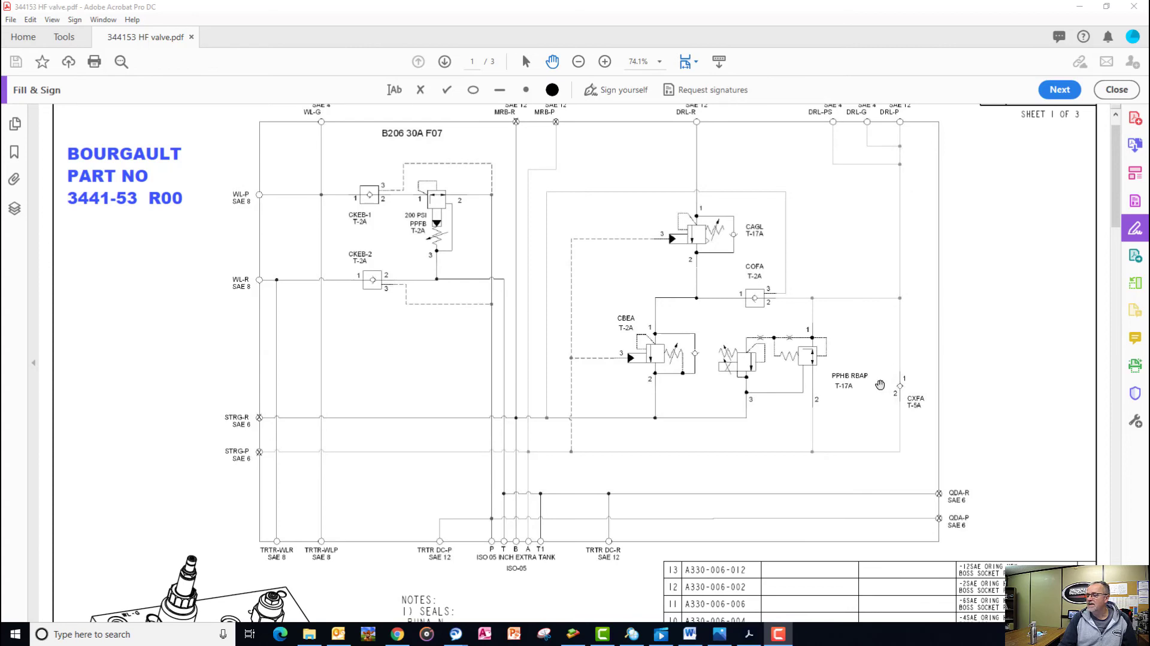
mouse_move(900, 458)
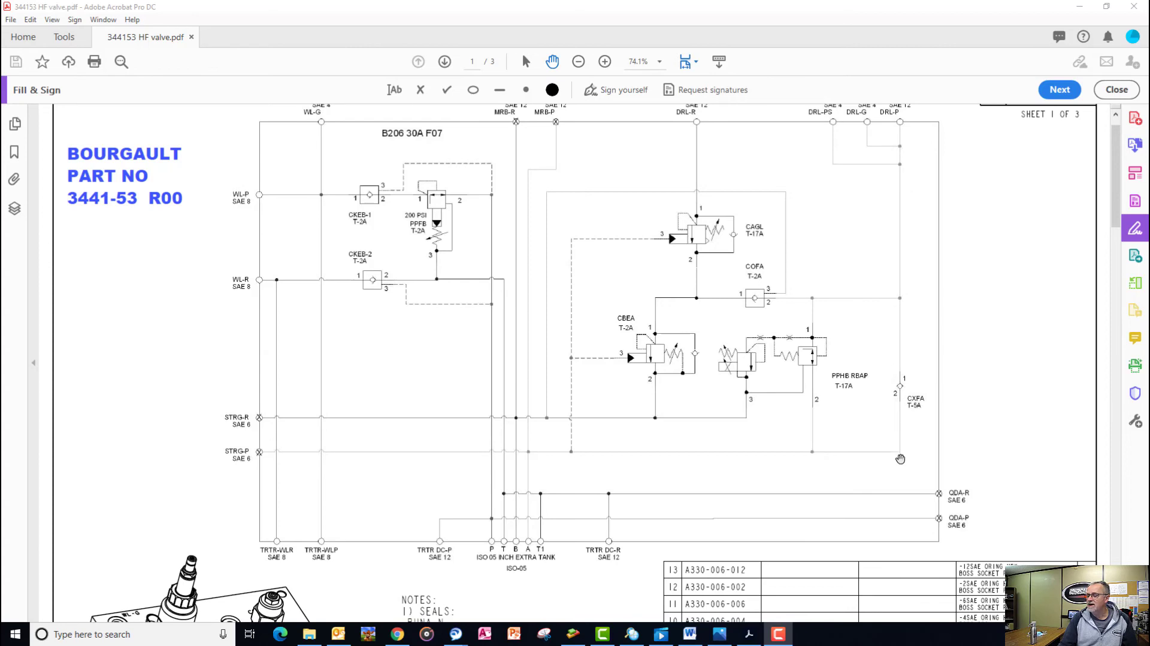
mouse_move(535, 500)
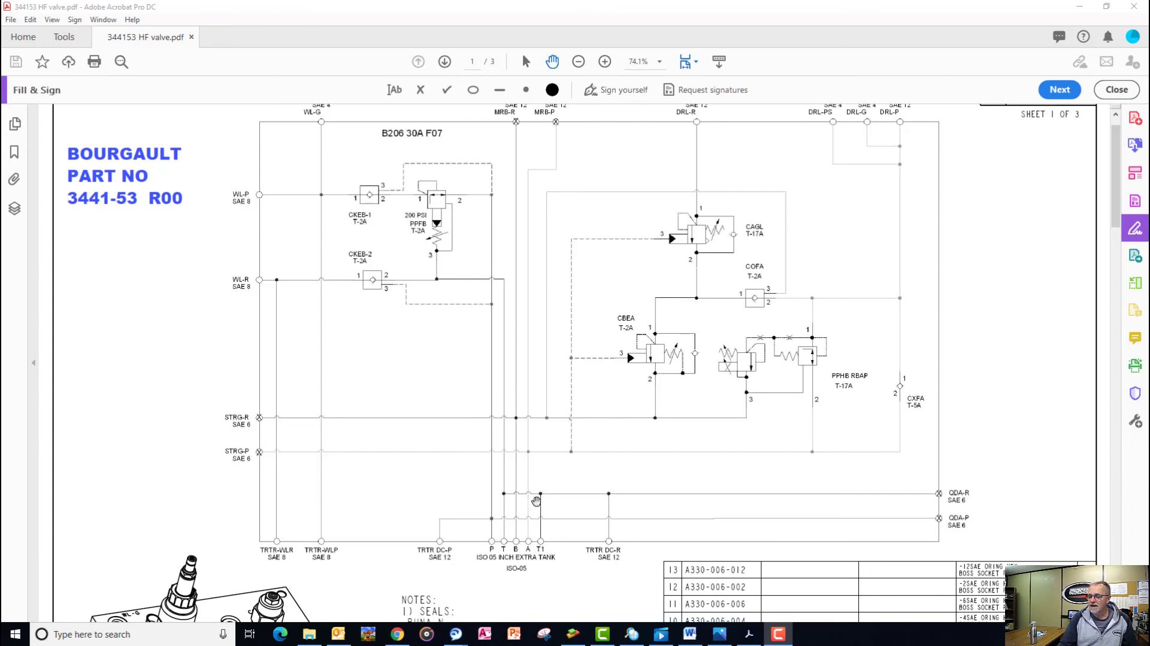
mouse_move(517, 558)
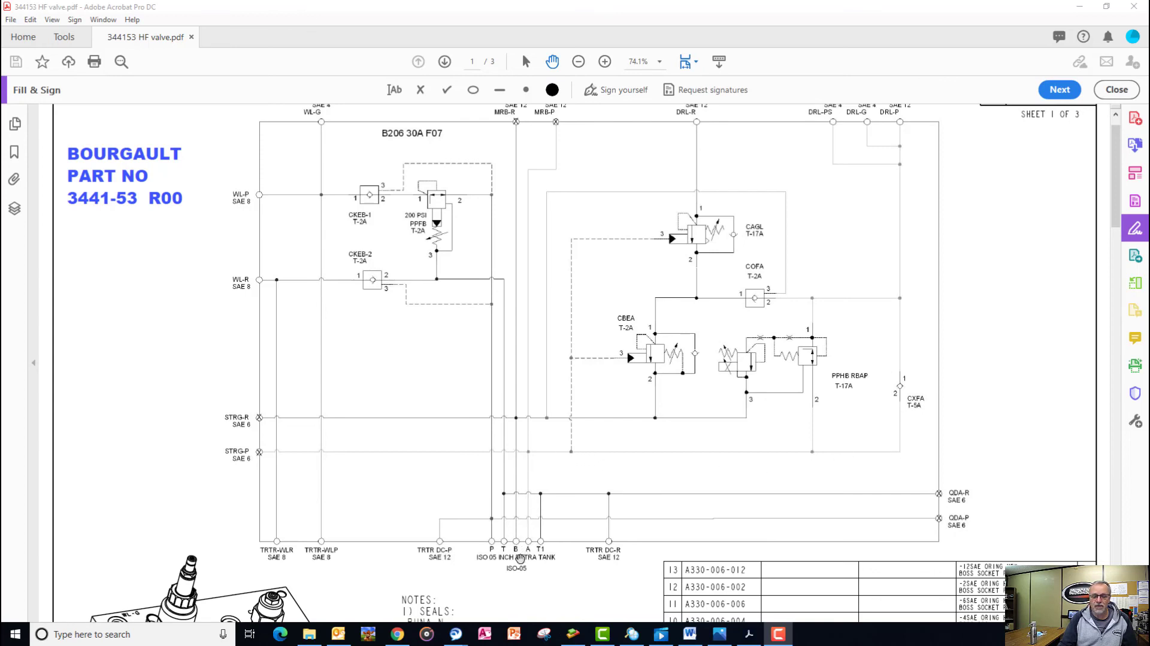